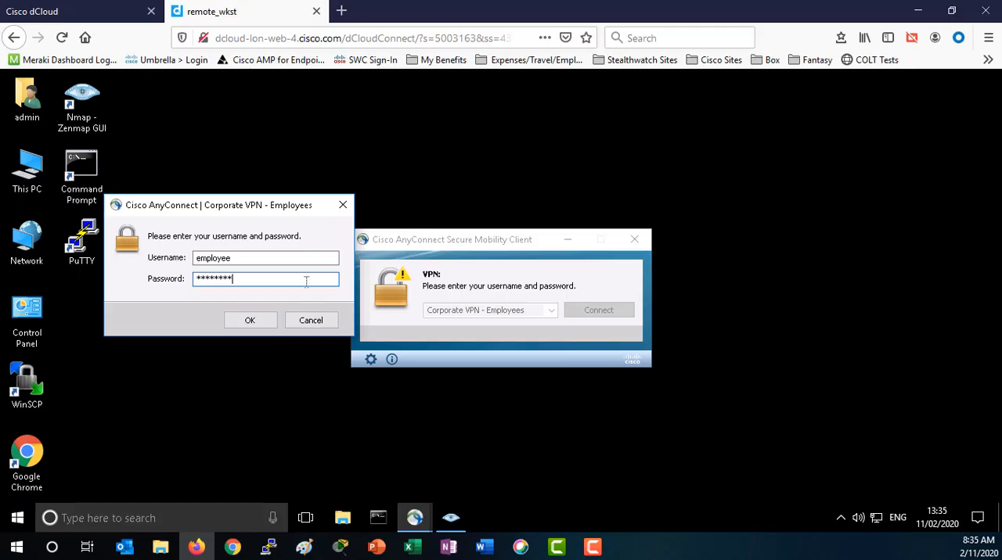
# Connect to Corporate VPN - Employees and start a Zenmap scan of 198.19.20.0/24.
pyautogui.click(249, 320)
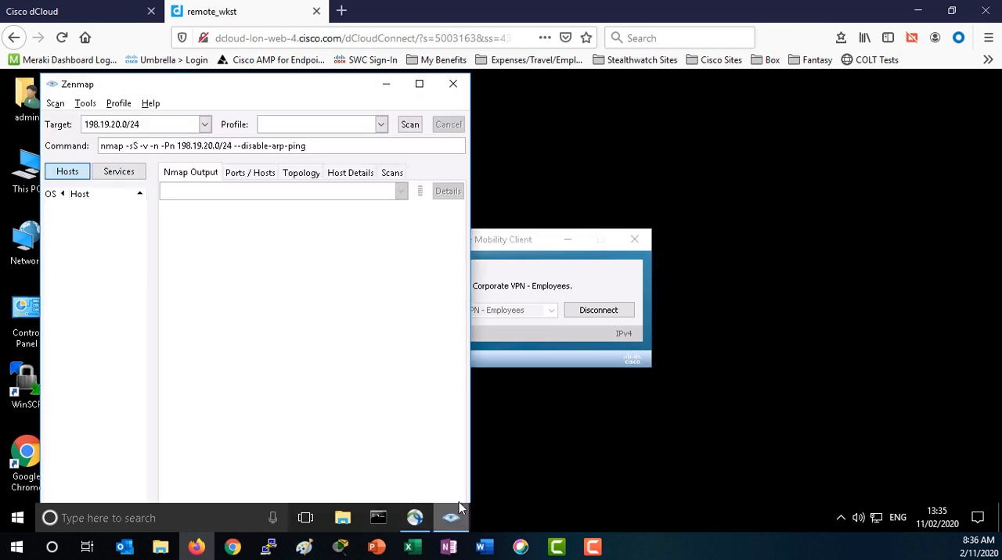
pyautogui.click(409, 124)
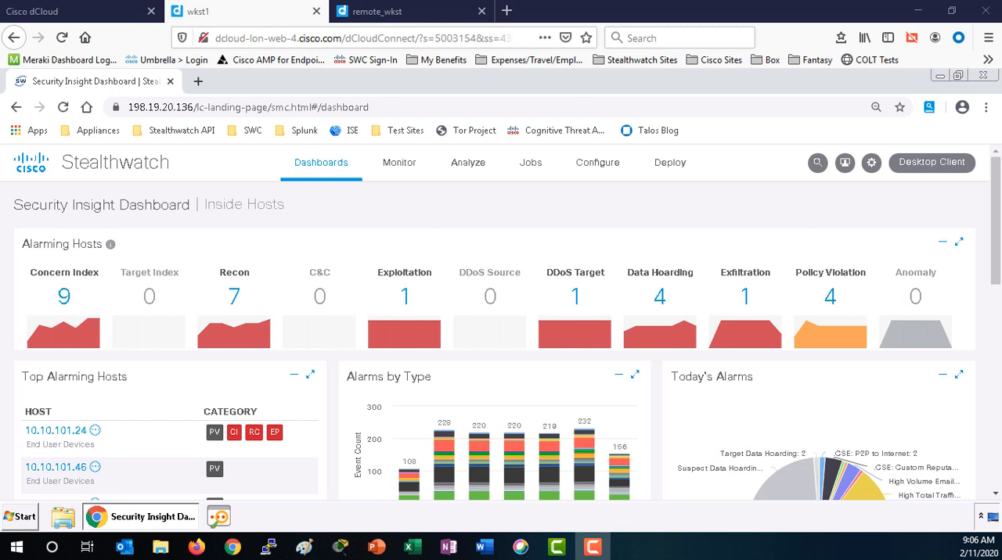
pyautogui.moveTo(318, 454)
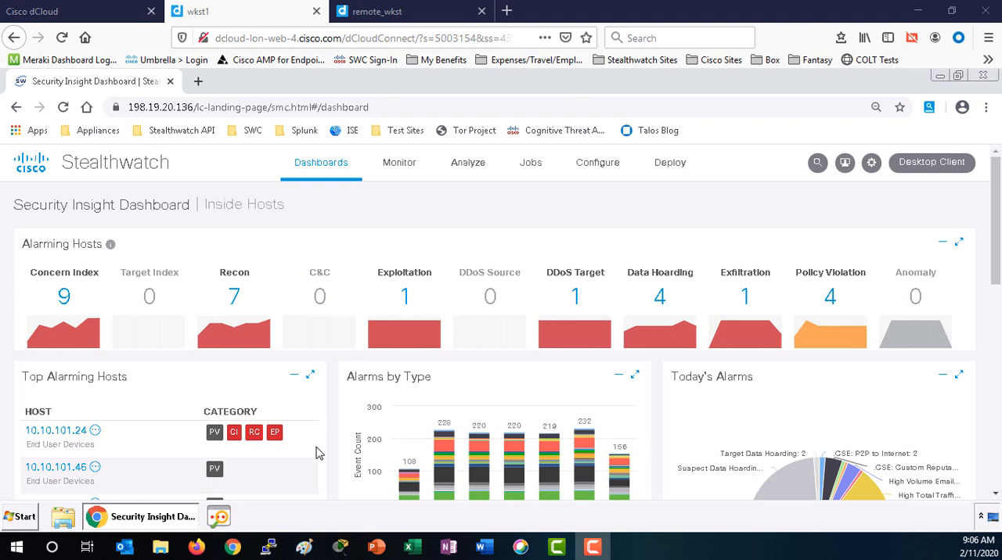
pyautogui.moveTo(66, 298)
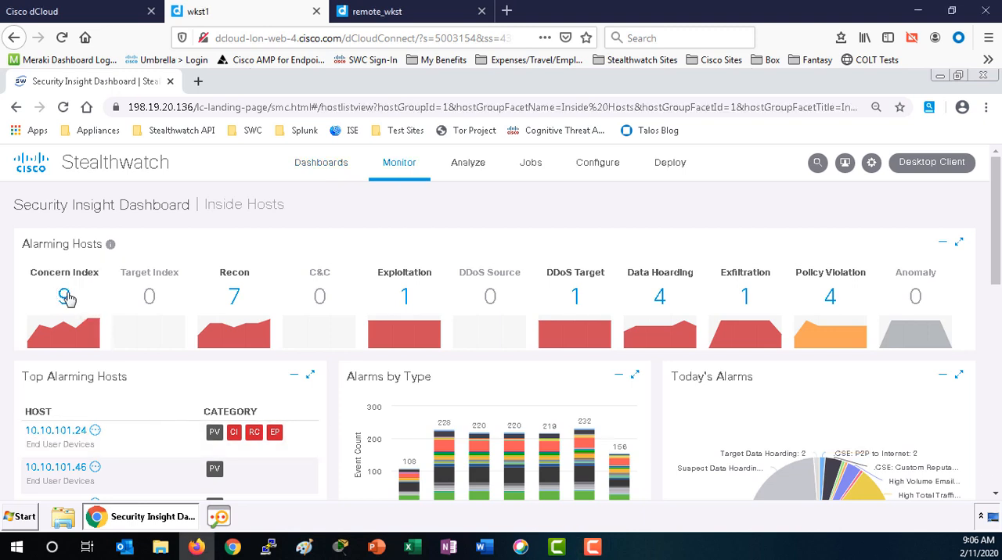
# Filter Inside Hosts by Concern Index and open the report for 198.19.10.100.
pyautogui.click(64, 296)
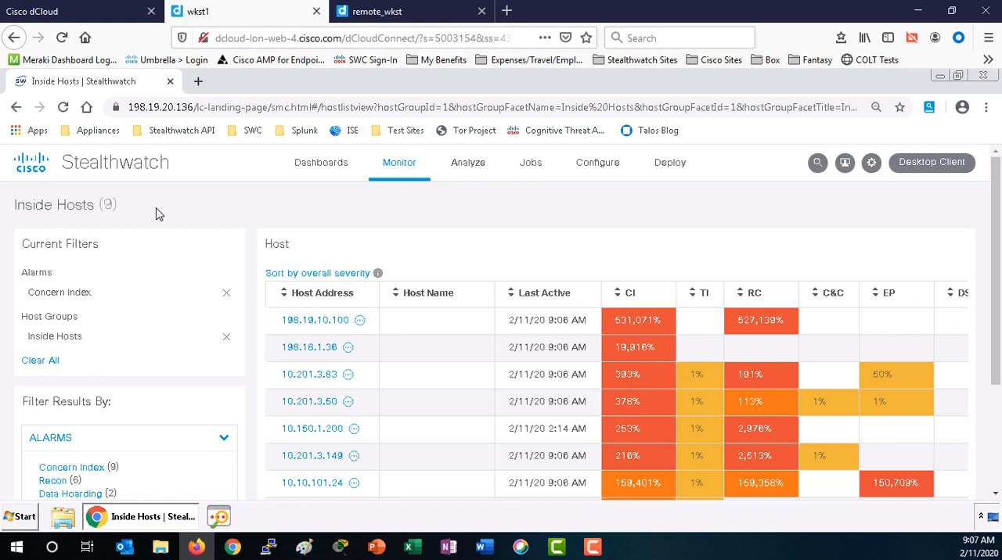
pyautogui.moveTo(241, 273)
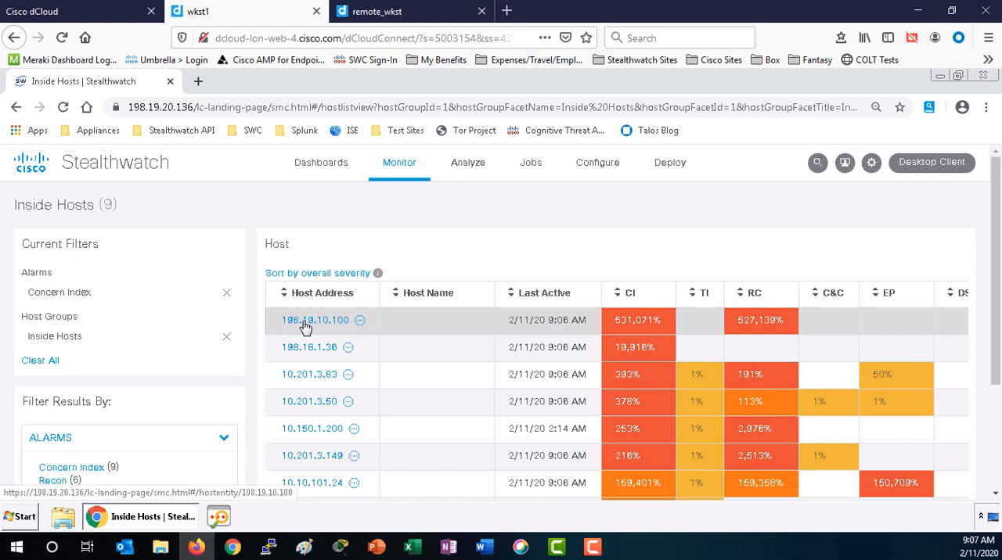
pyautogui.click(314, 320)
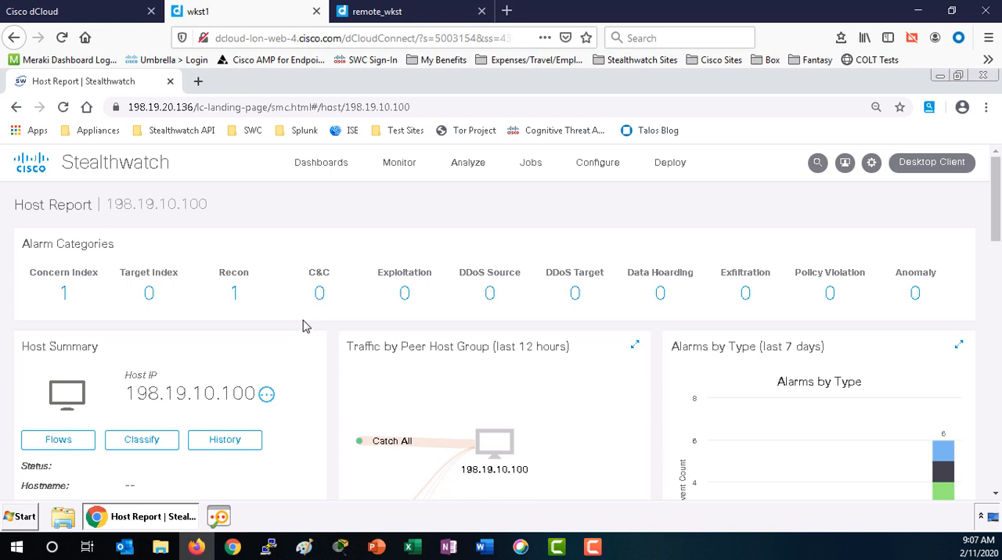
pyautogui.moveTo(246, 300)
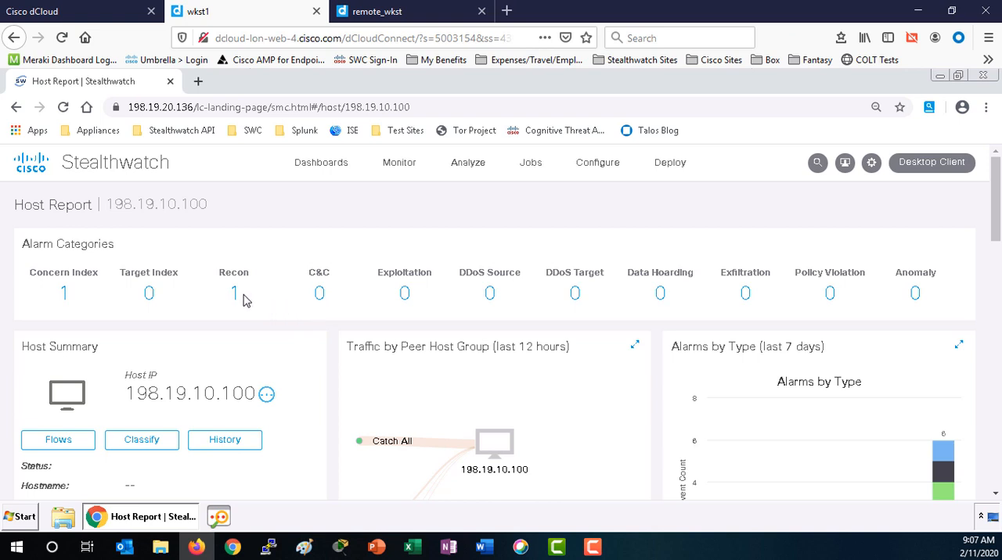
pyautogui.moveTo(311, 346)
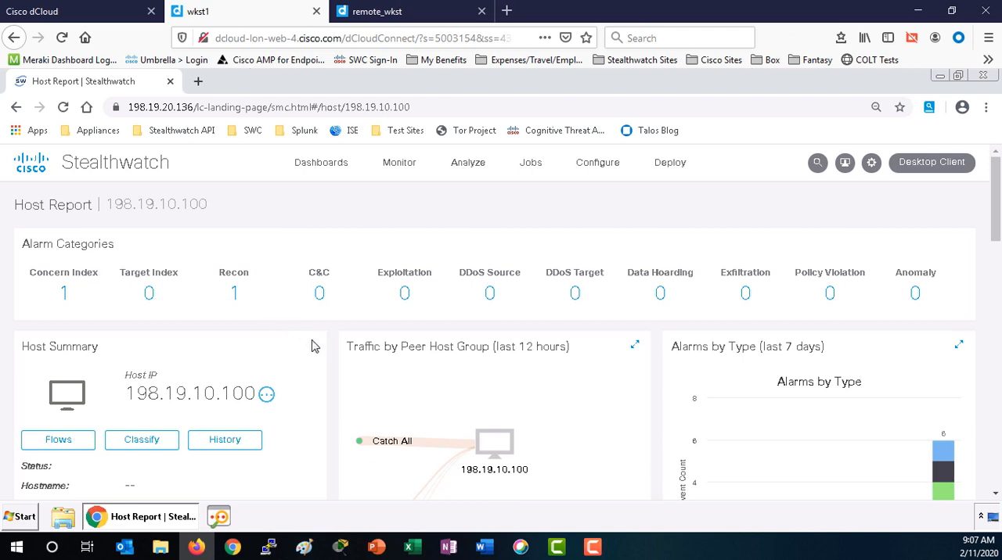
# Scroll to 198.19.10.100's Host Summary showing Remote VPN IP Pool group and no ANC policy.
pyautogui.scroll(-3)
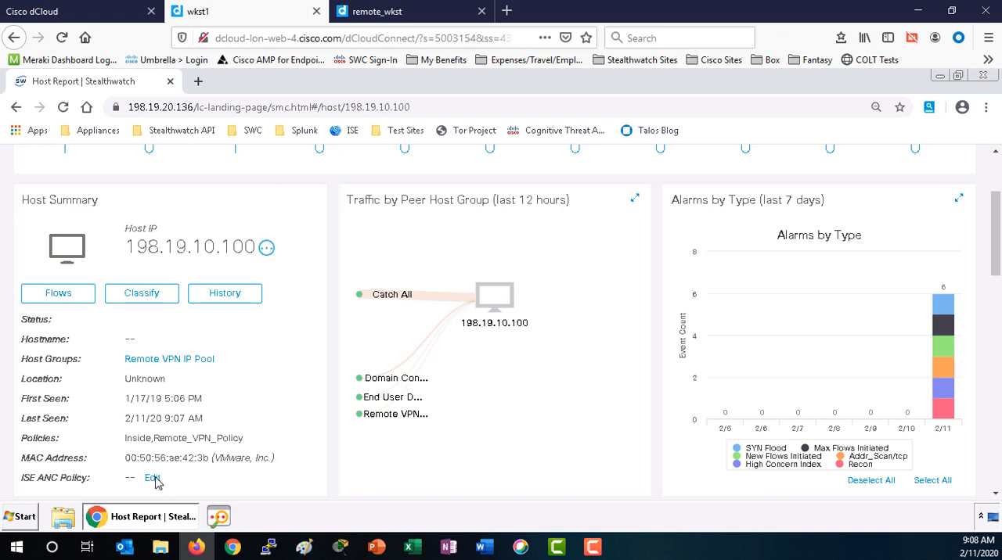
pyautogui.moveTo(152, 482)
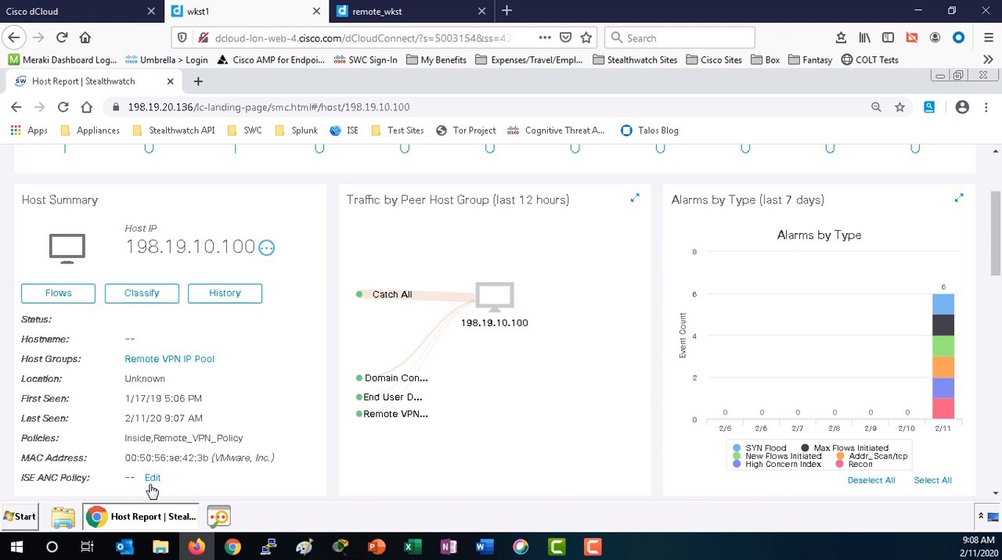
pyautogui.moveTo(152, 489)
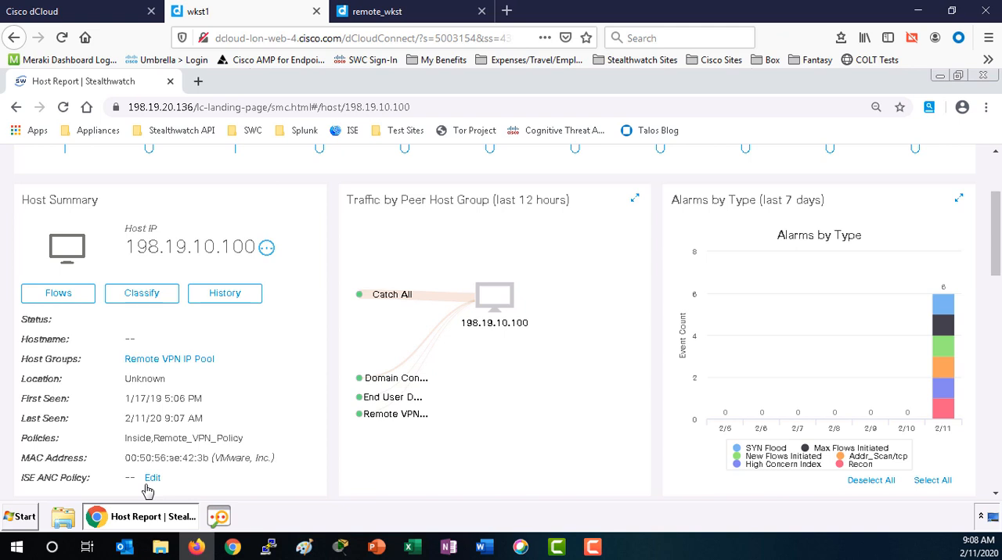
pyautogui.moveTo(154, 481)
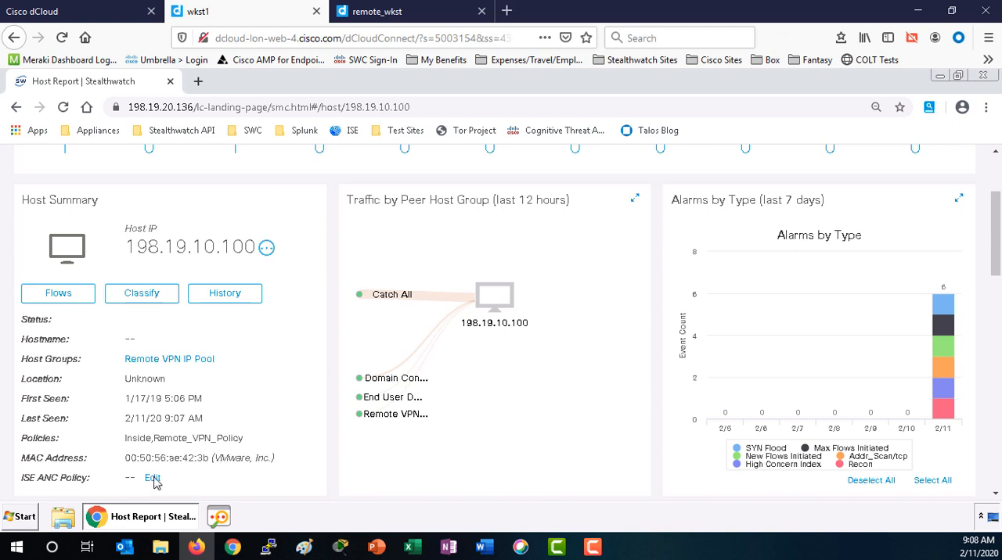
# Edit host 198.19.10.100's ISE ANC policy and choose SW_Quarantine.
pyautogui.click(152, 478)
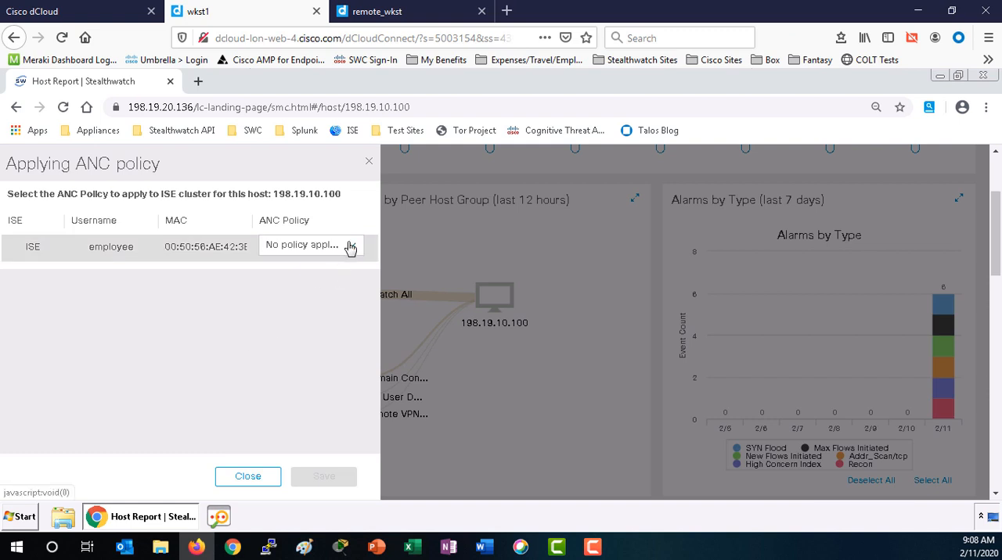
pyautogui.click(311, 245)
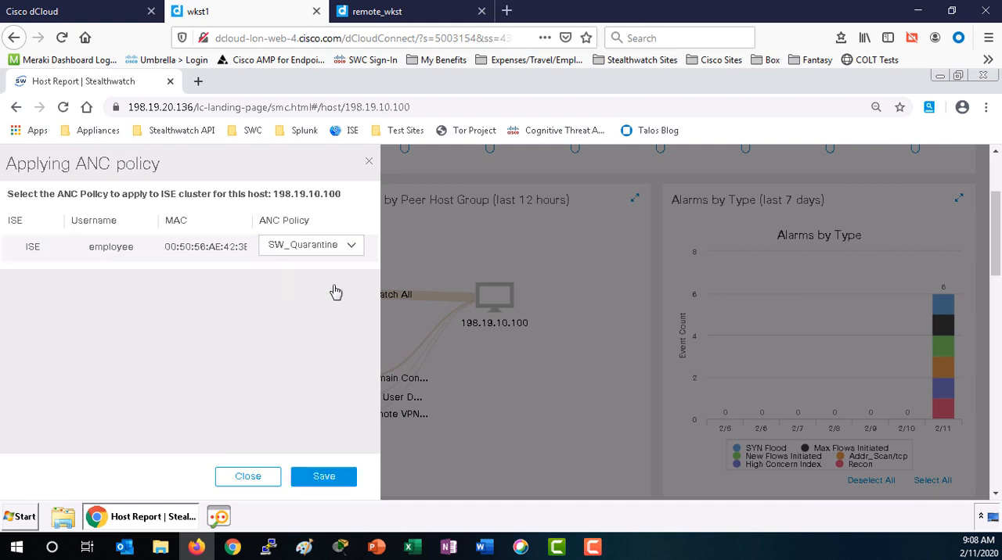